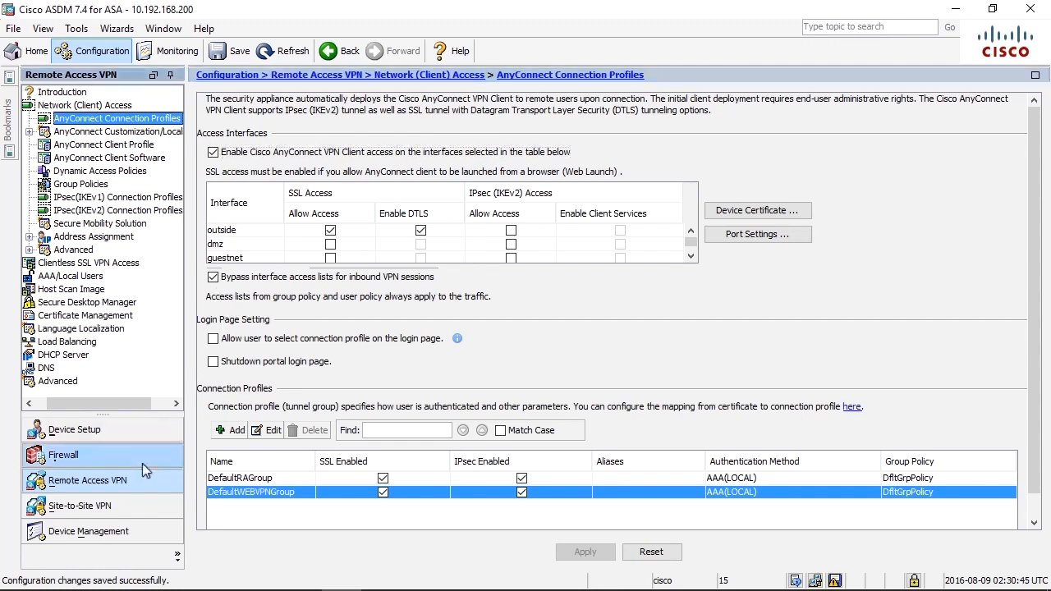
Show the Firewall access rules for the dmz, guestnet, inside, outside and global interfaces.
left_click(64, 456)
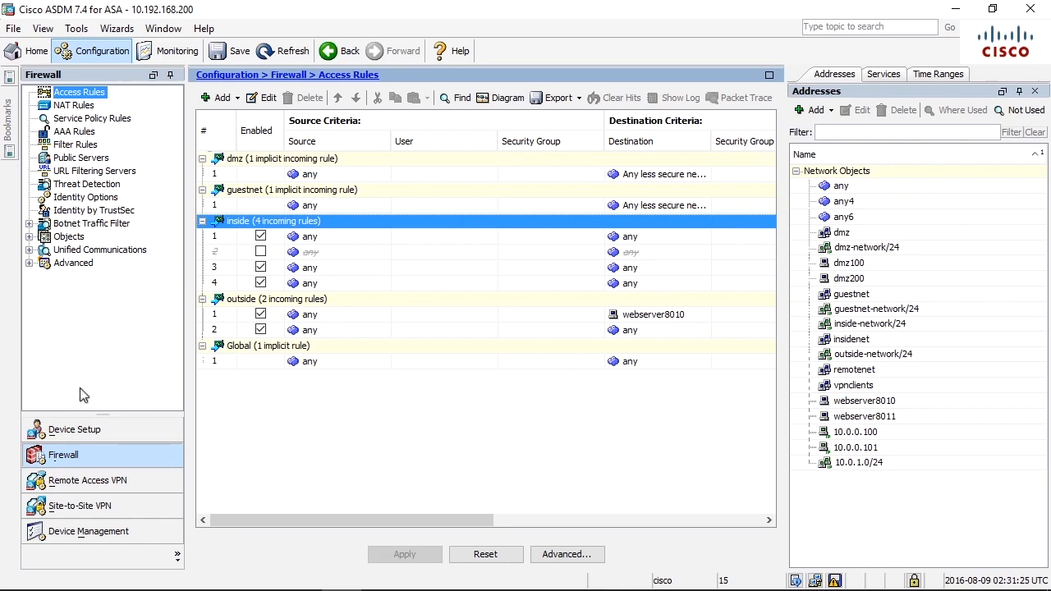
Return to Remote Access VPN to list the DefaultRAGroup and DefaultWEBVPNGroup connection profiles.
left_click(86, 480)
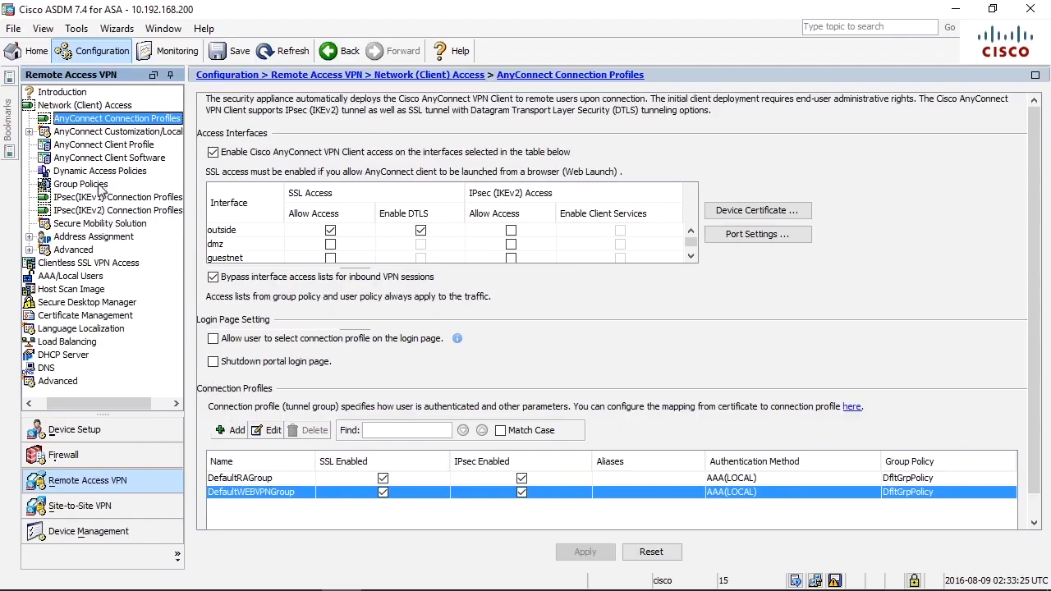
Edit DfltGrpPolicy and expand More Options to list its traffic filter ACLs.
left_click(81, 184)
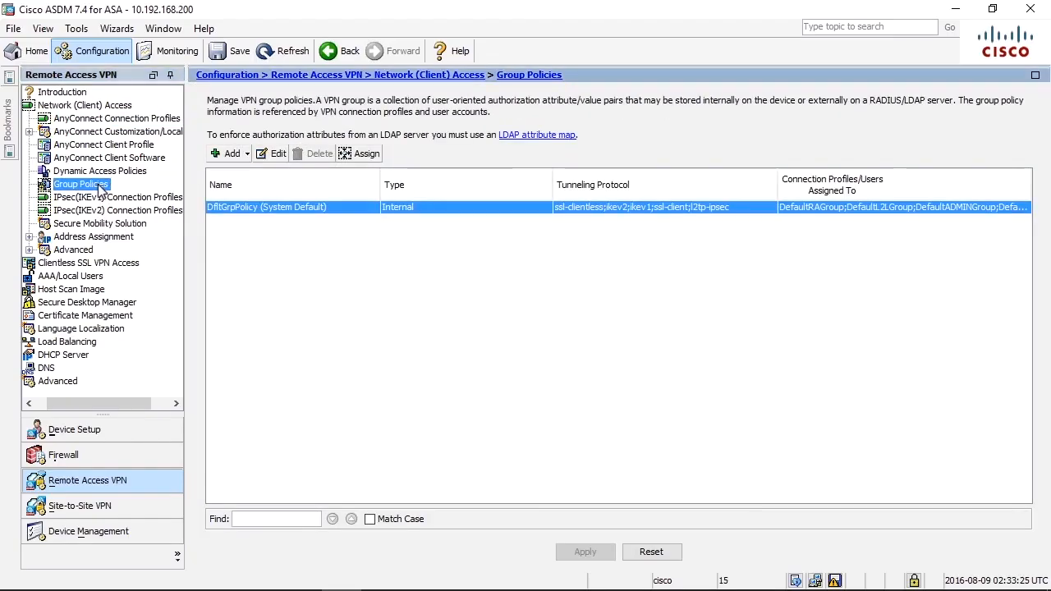
mouse_move(246, 212)
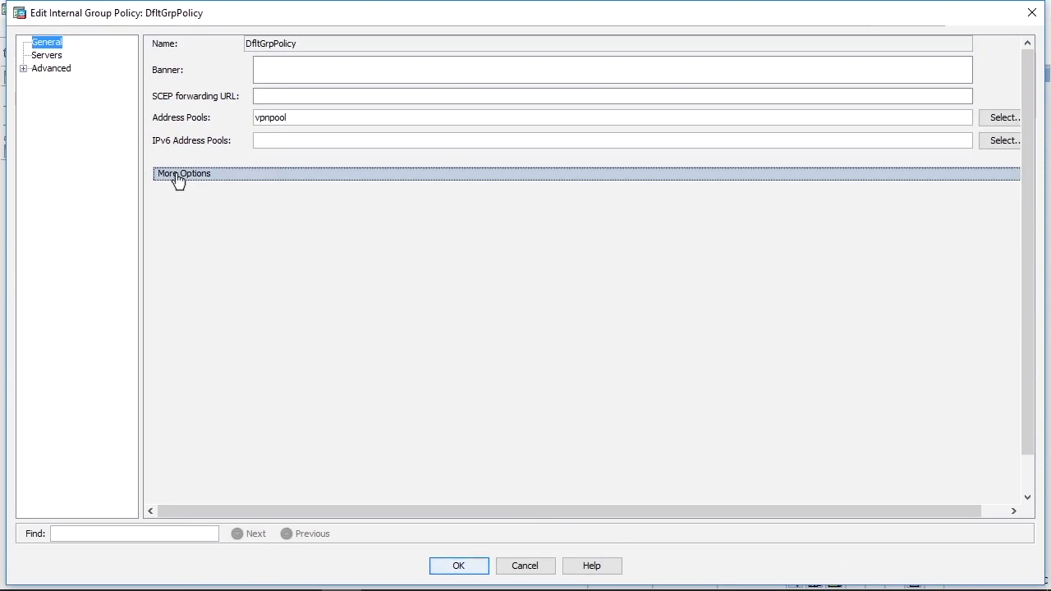
left_click(182, 173)
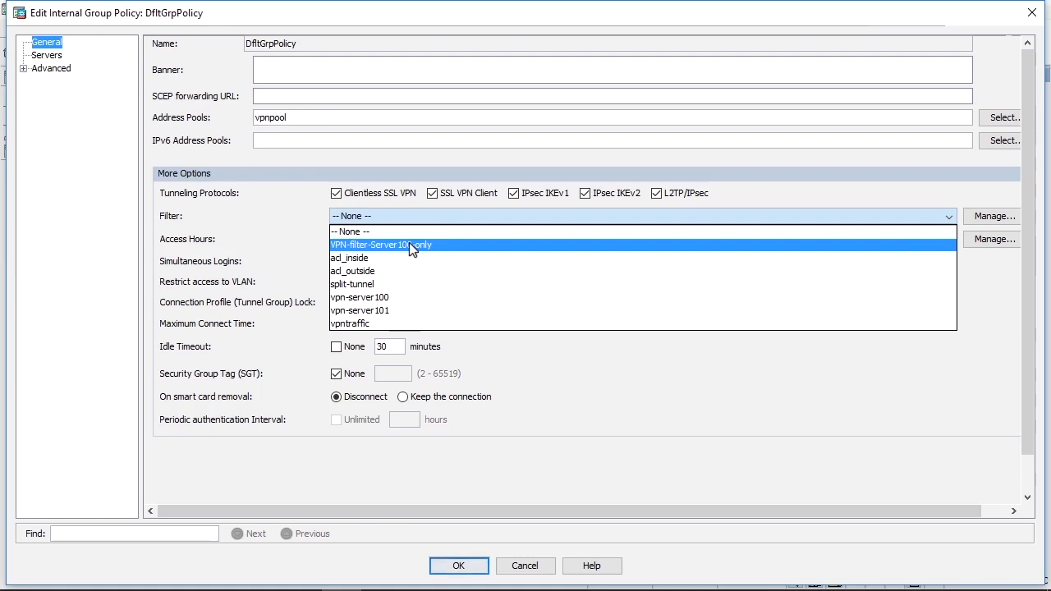
Select VPN-filter-Server100-only as DfltGrpPolicy's Filter.
left_click(389, 245)
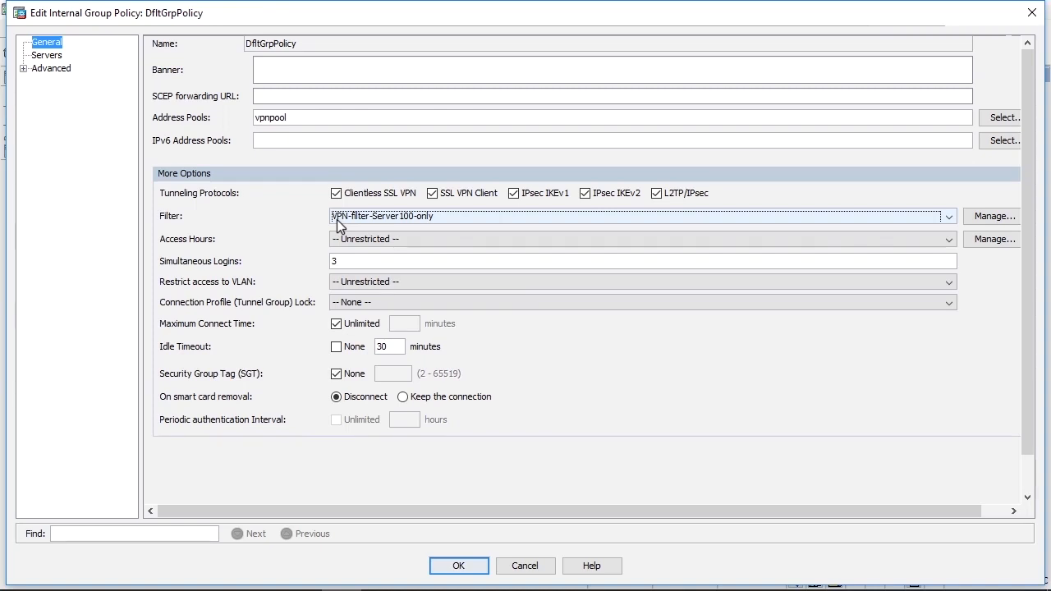
mouse_move(993, 220)
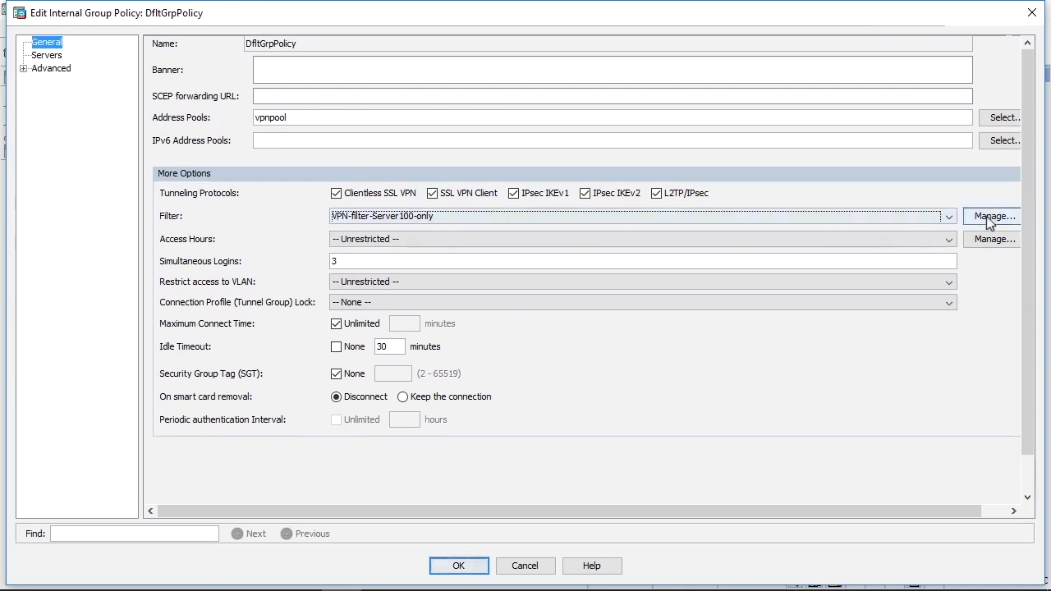
Inspect the VPN-filter-Server100-only extended ACL rule permitting IP to 10.0.0.100 in ACL Manager.
left_click(998, 216)
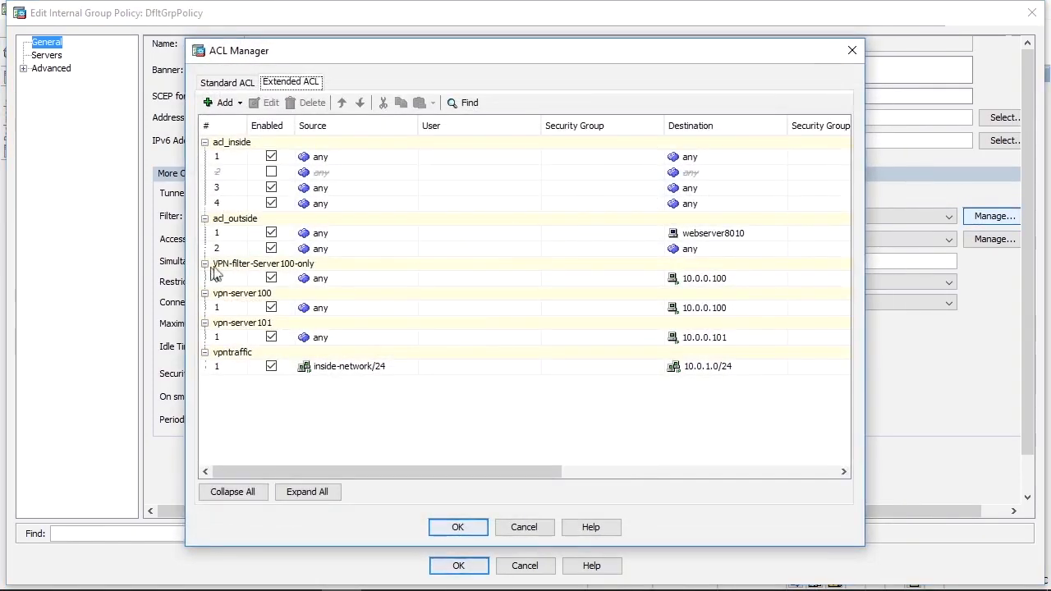
left_click(263, 263)
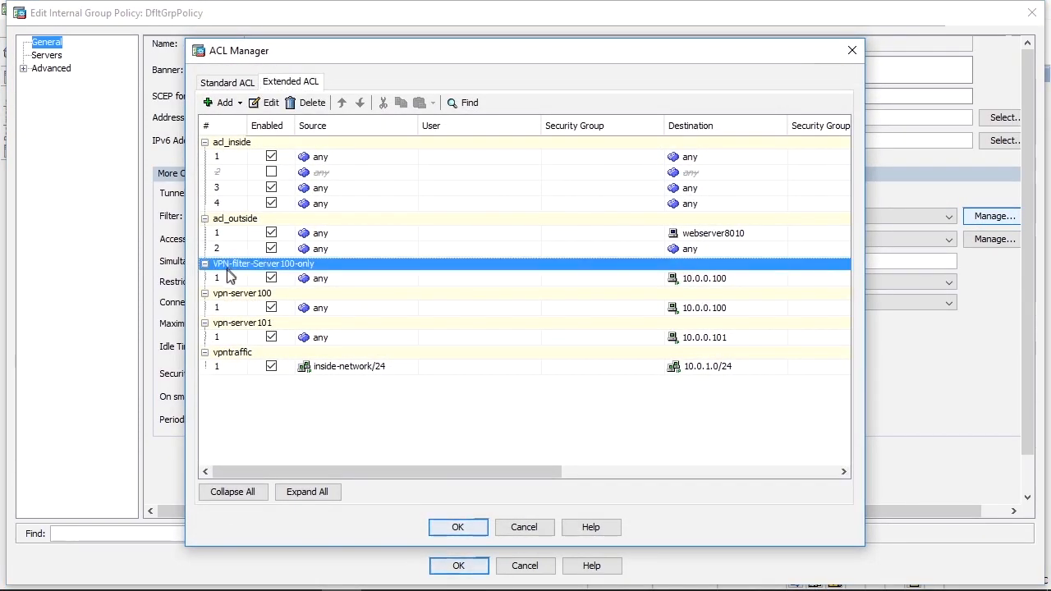
mouse_move(231, 278)
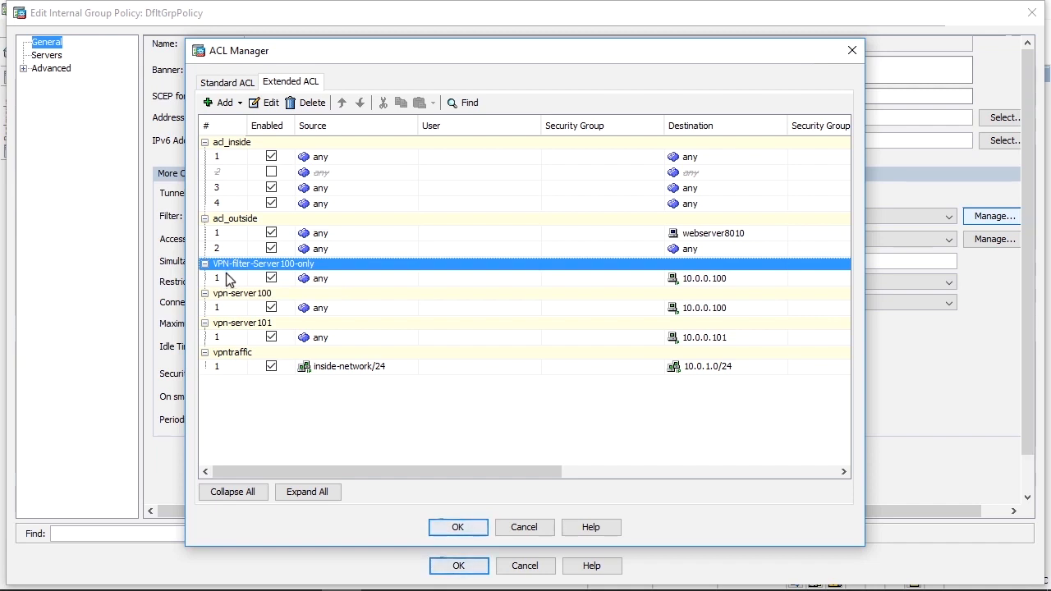
mouse_move(327, 283)
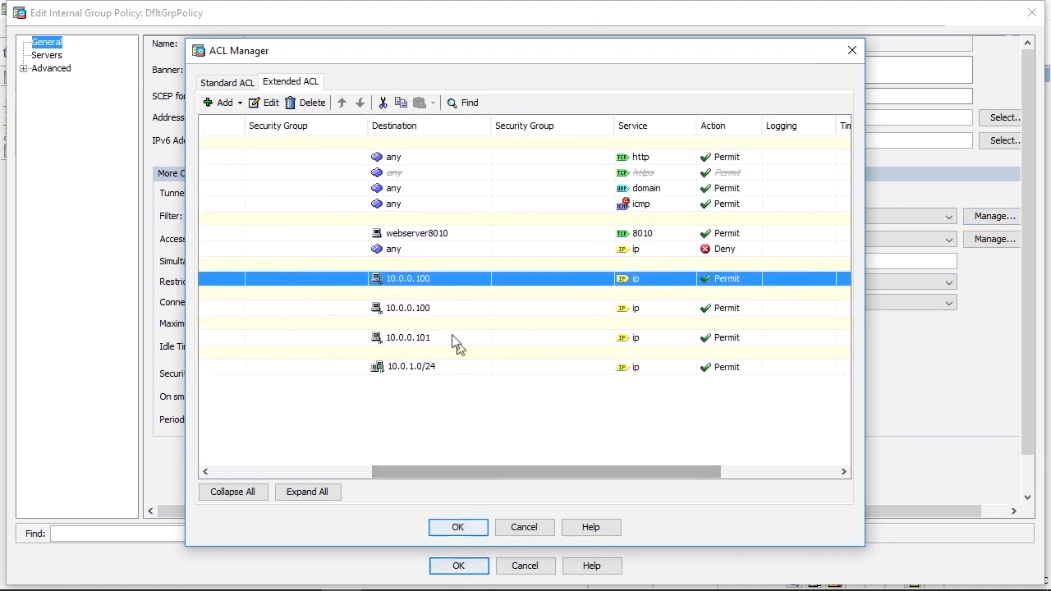
mouse_move(490, 485)
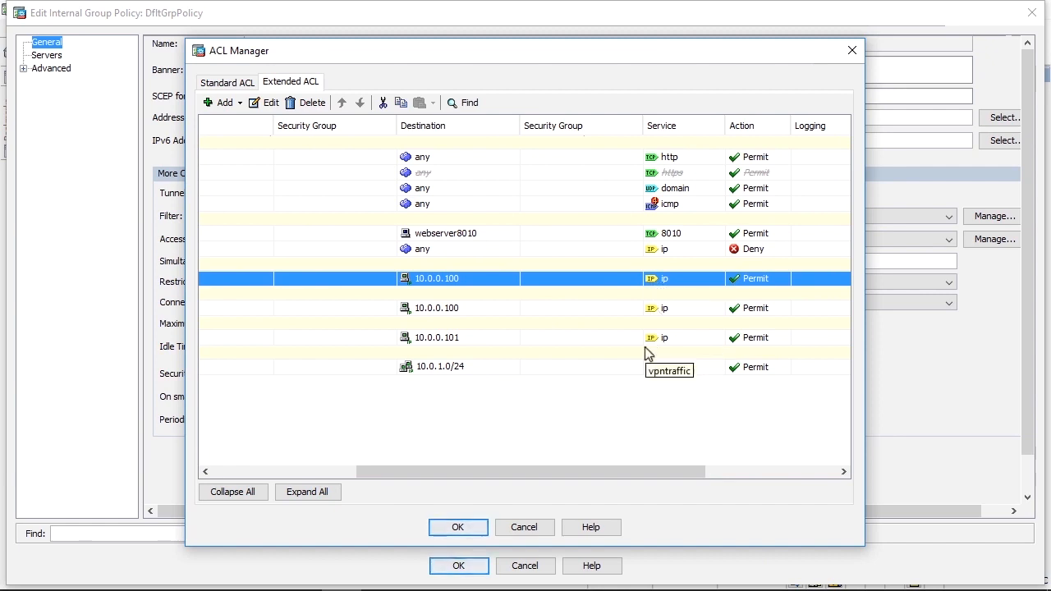
mouse_move(356, 389)
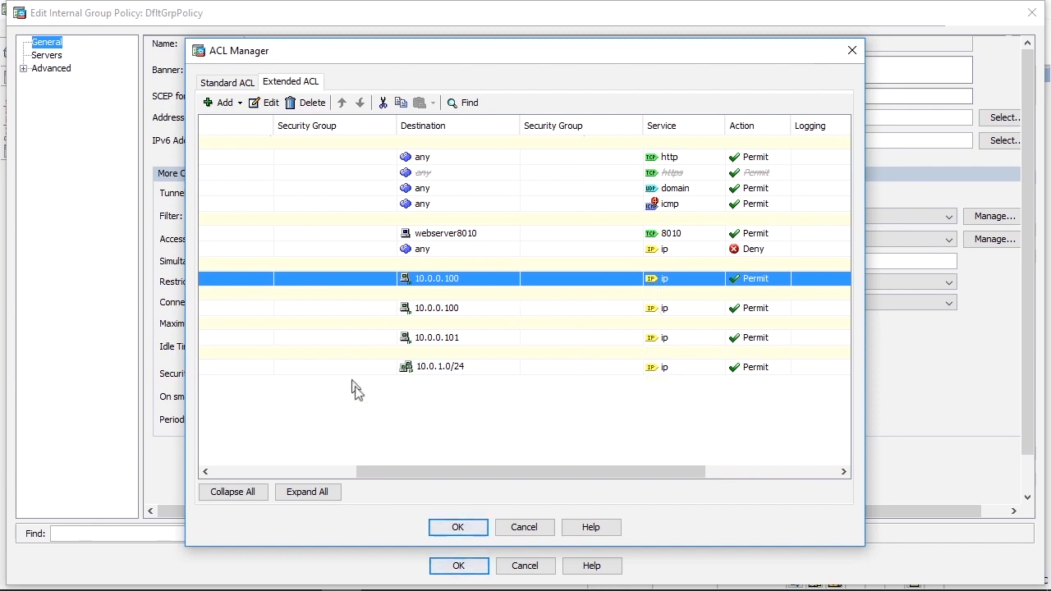
left_click_drag(345, 472, 255, 472)
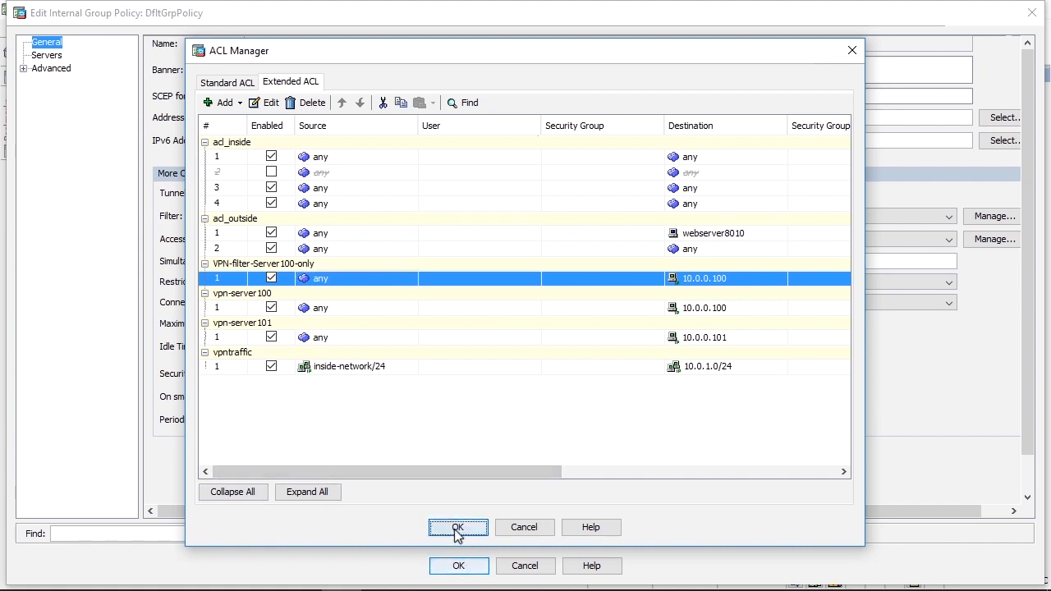
Close ACL Manager and apply the DfltGrpPolicy filter change to the firewall.
left_click(458, 527)
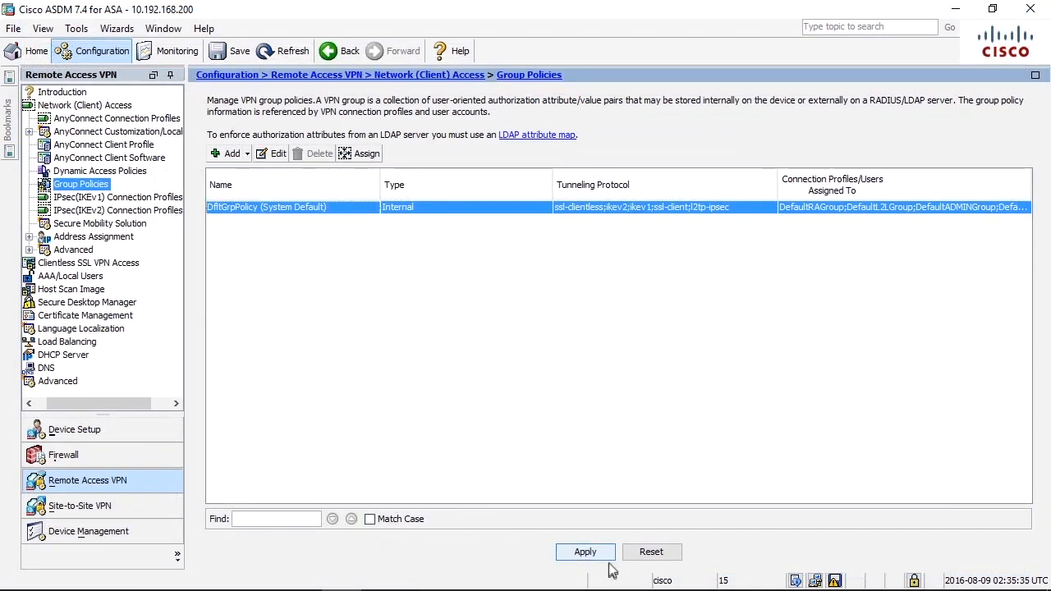
left_click(585, 552)
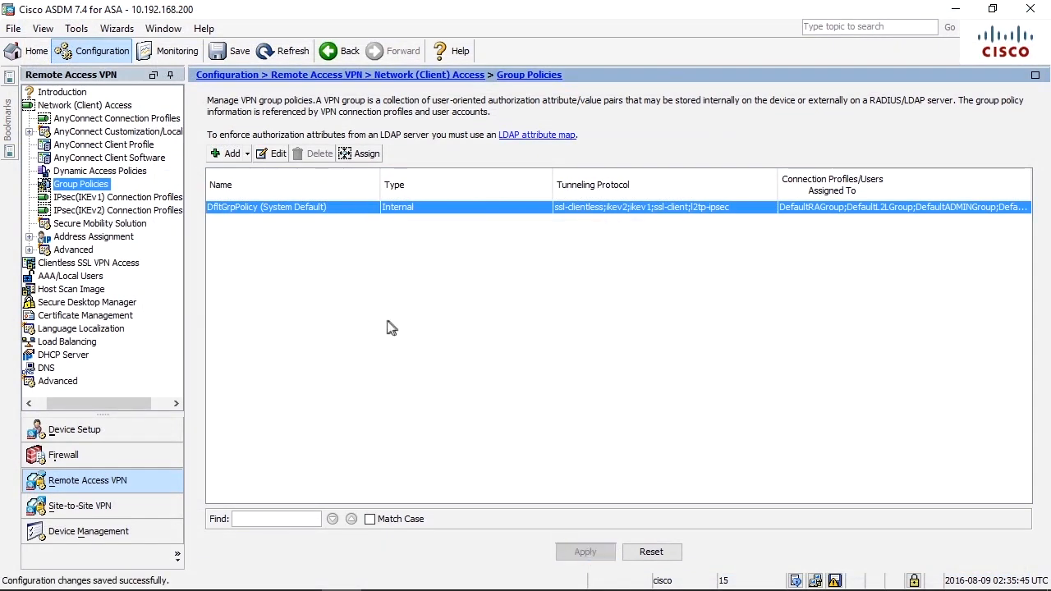
mouse_move(336, 317)
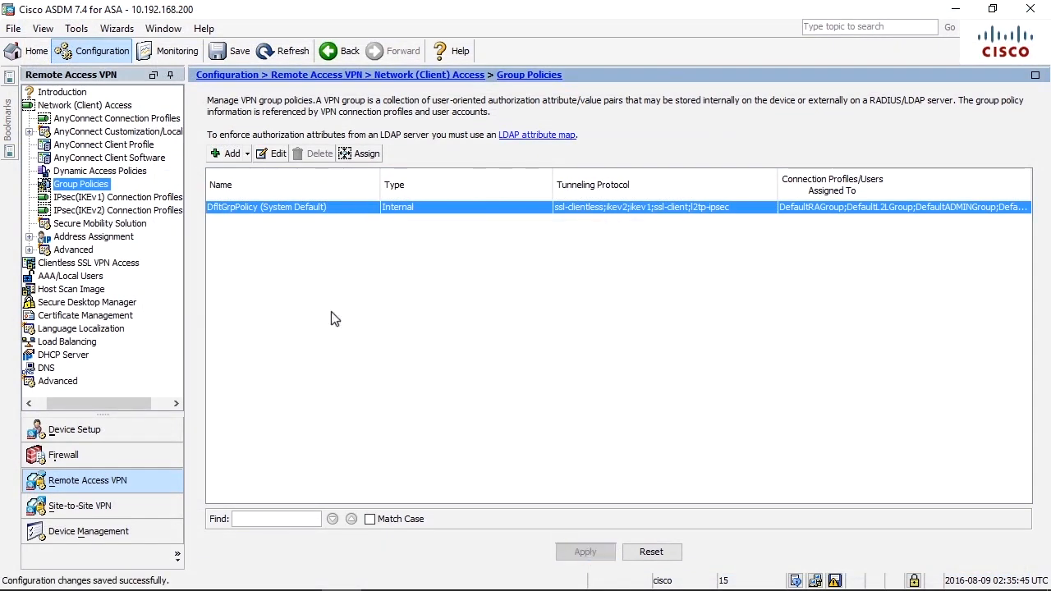
mouse_move(962, 16)
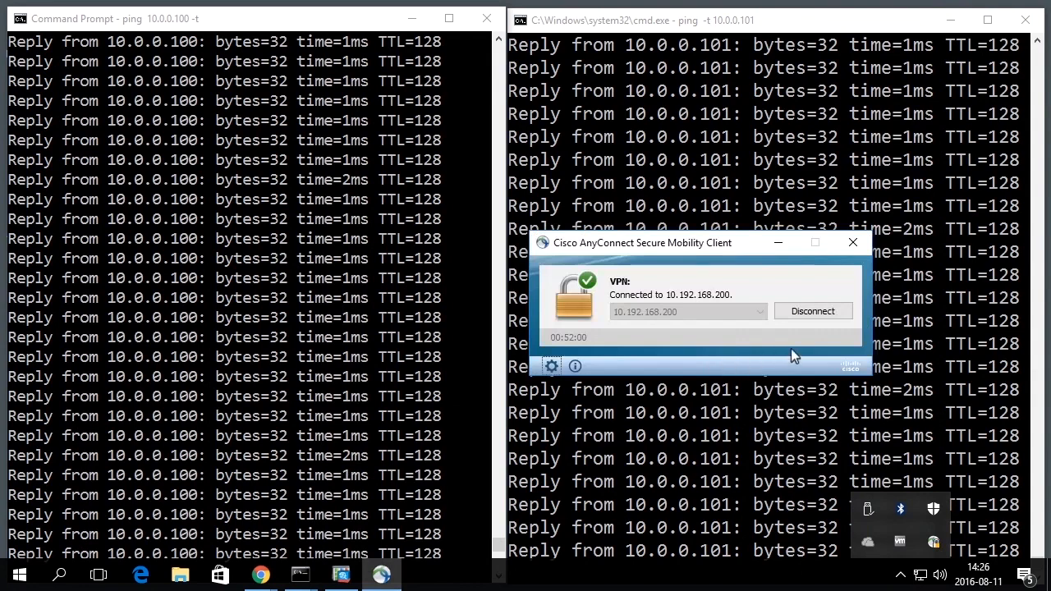
Disconnect and reconnect AnyConnect to 10.192.168.200, accepting the certificate warning and submitting credentials.
left_click(814, 311)
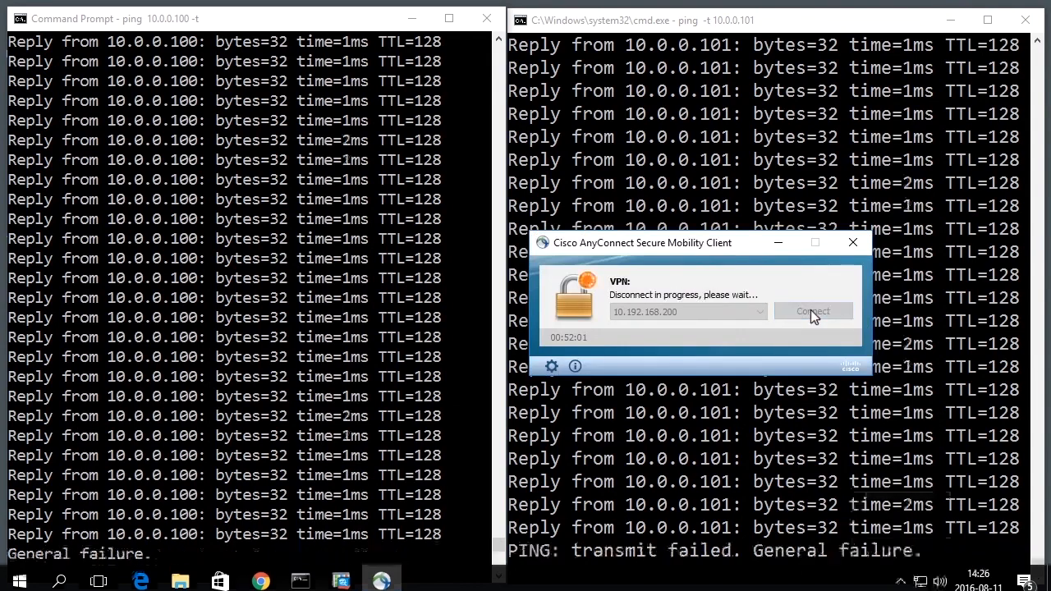
left_click(814, 312)
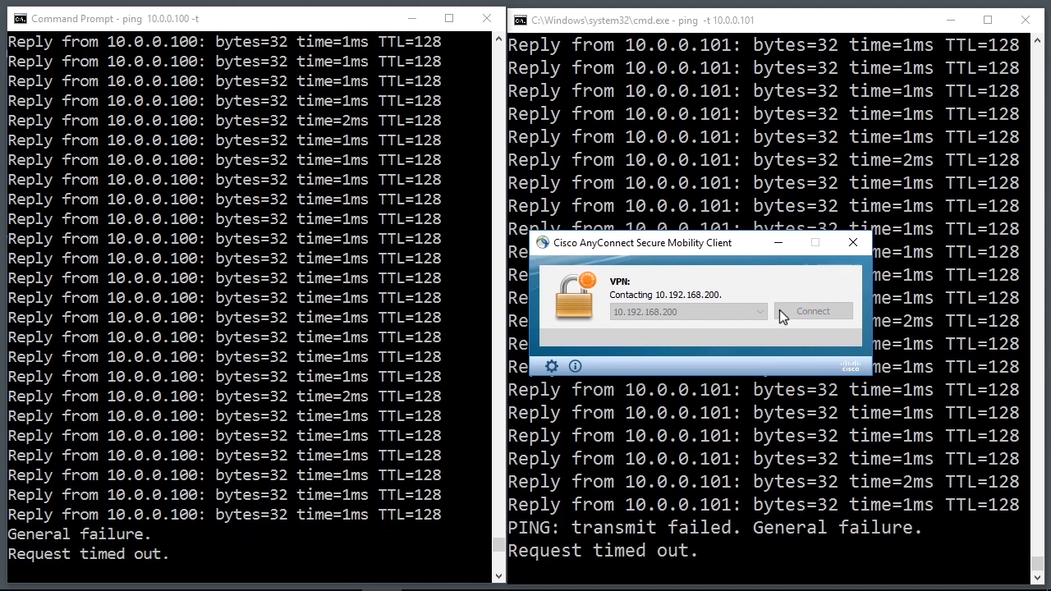
left_click(813, 312)
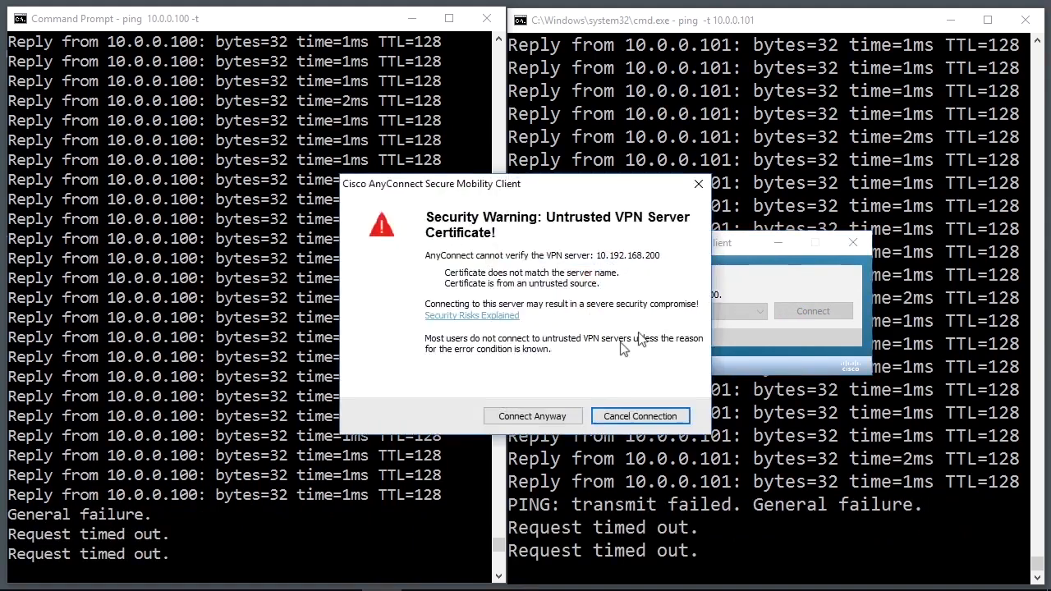
left_click(532, 416)
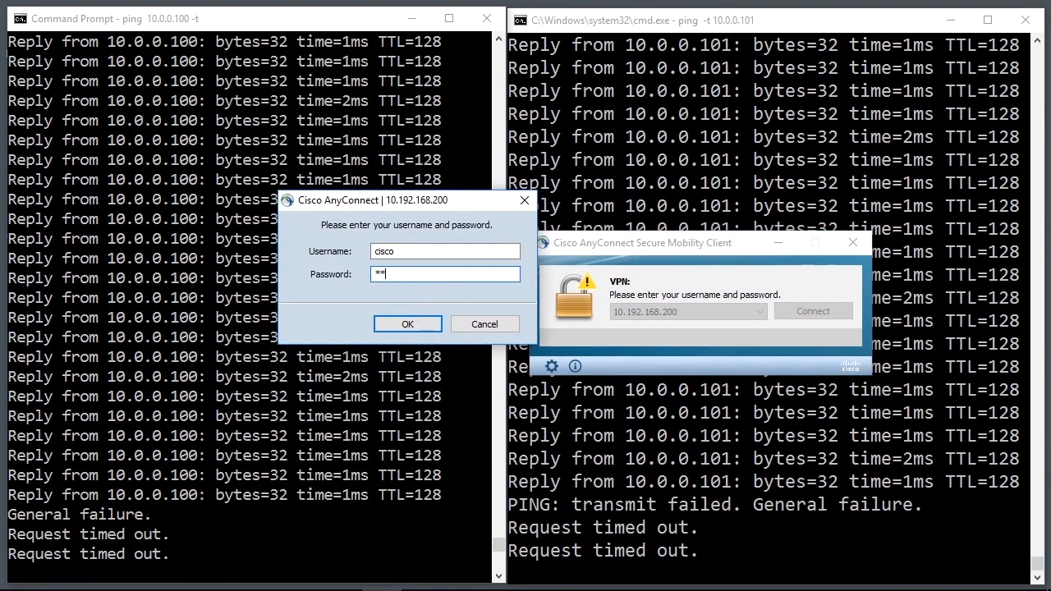
left_click(408, 323)
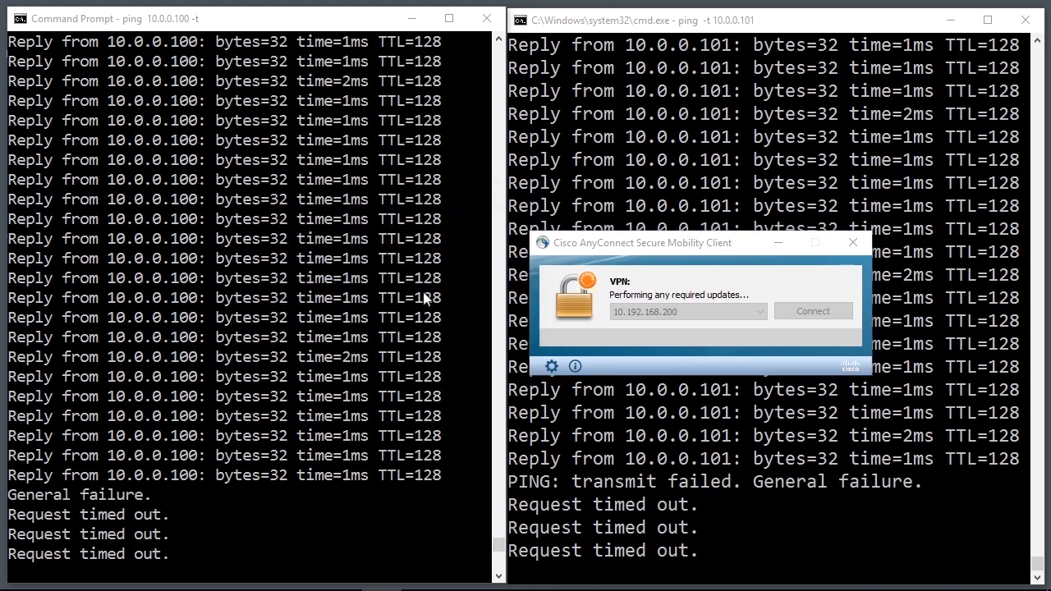